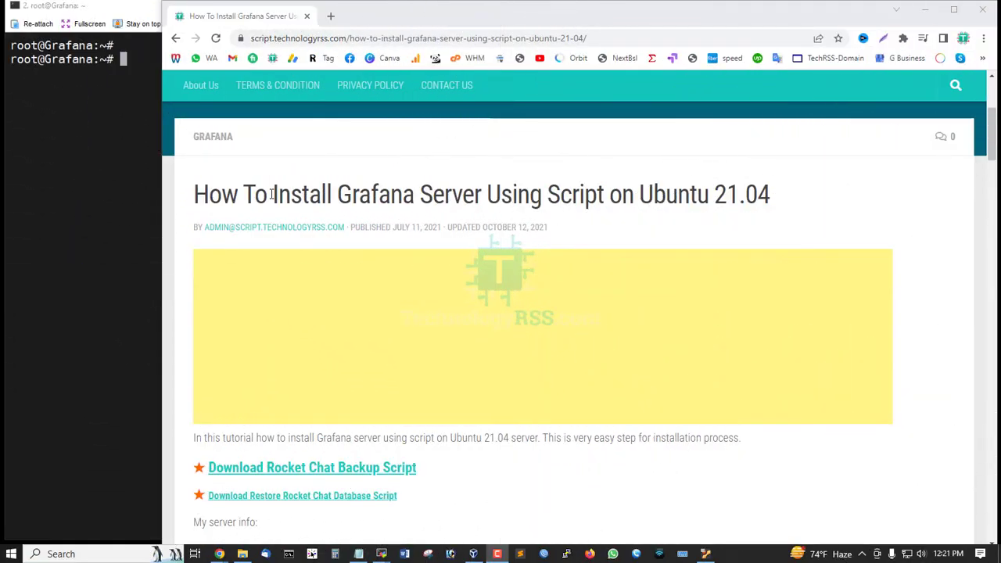
Step: Highlight the tutorial title and scroll down to the version-check commands
left_click_drag(200, 194, 519, 194)
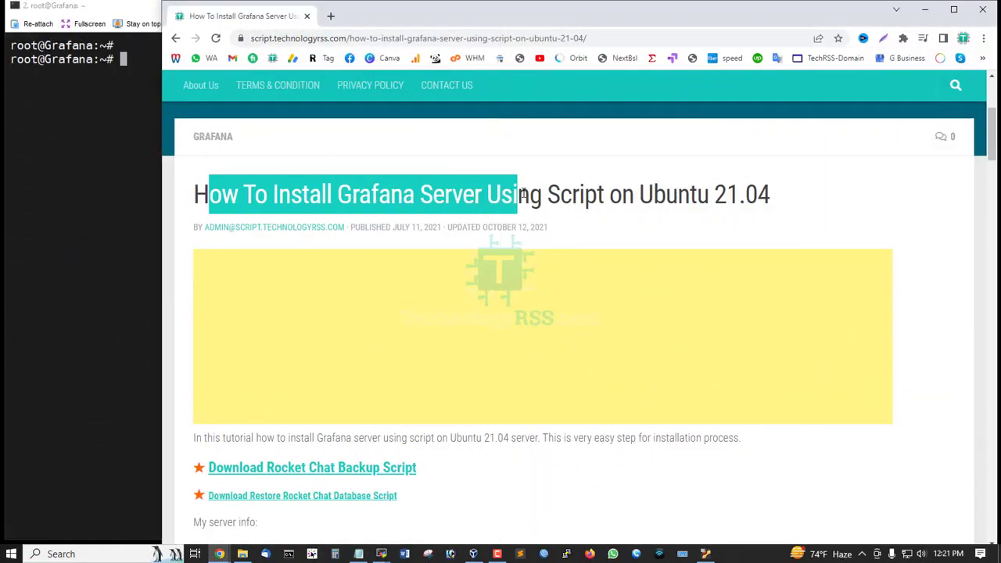
left_click_drag(516, 194, 608, 194)
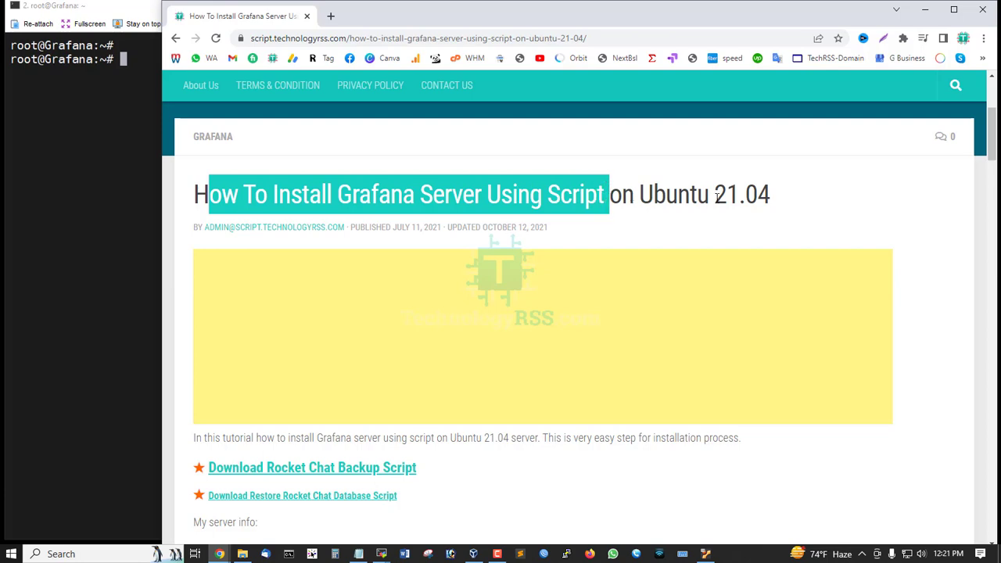
scroll("down", 3)
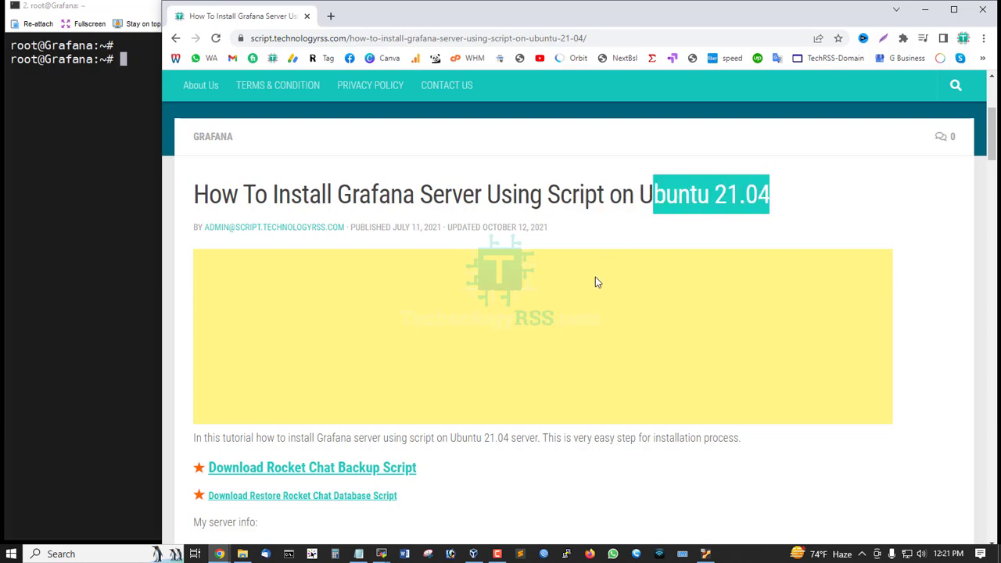
scroll("down", 3)
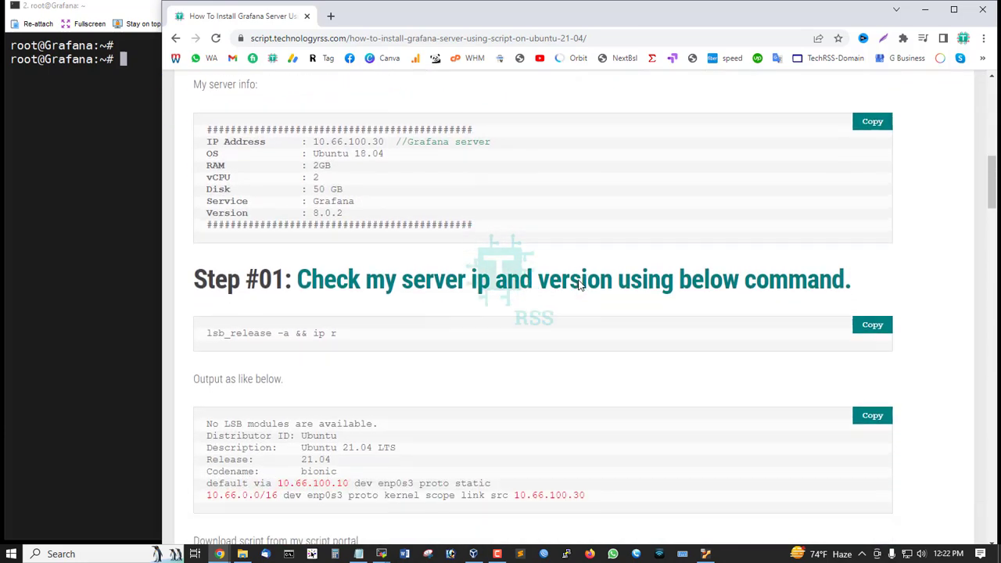
scroll("down", 3)
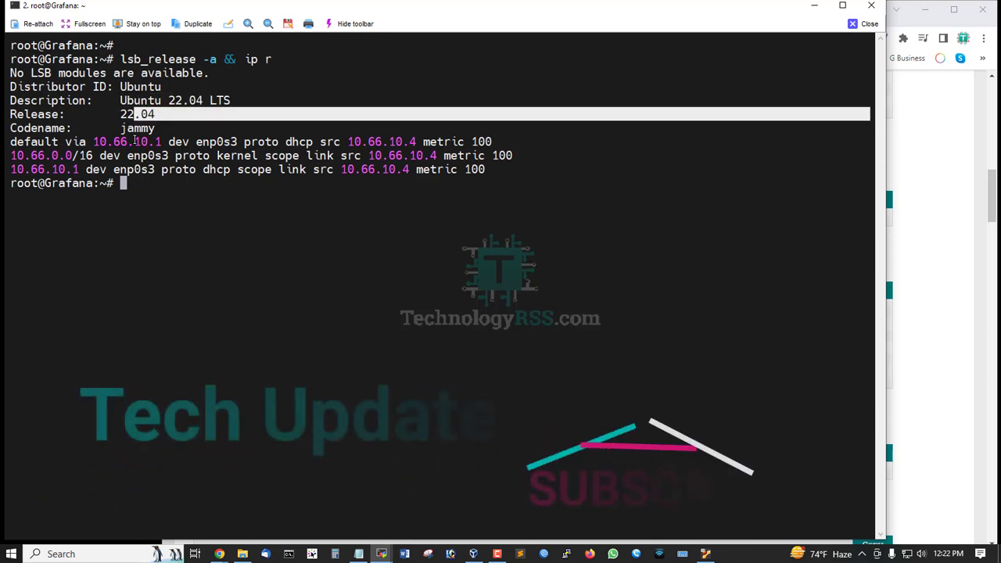
Step: Highlight the 22.04 release number in the lsb_release output and scroll on
double_click(382, 141)
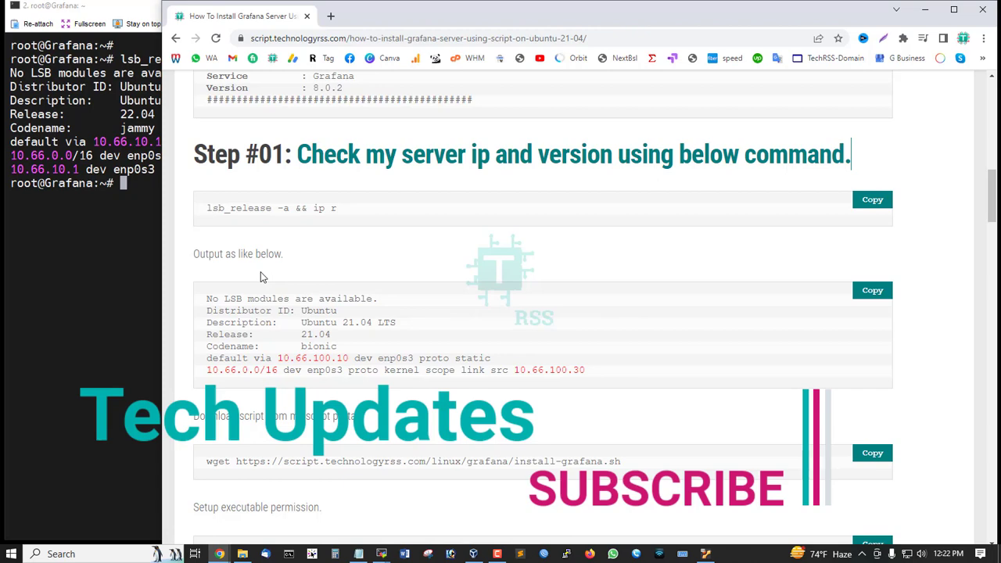
scroll("down", 3)
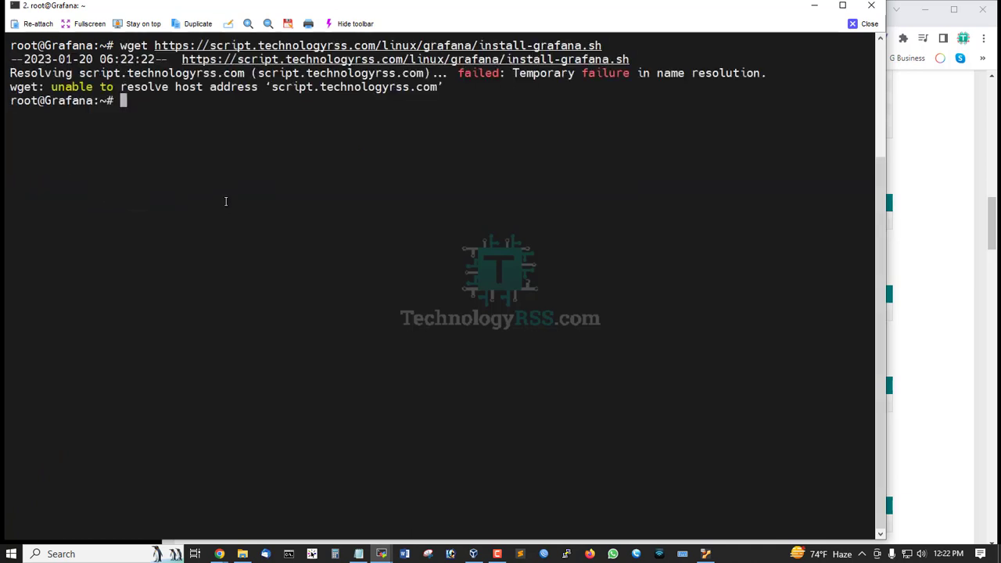
mouse_move(350, 125)
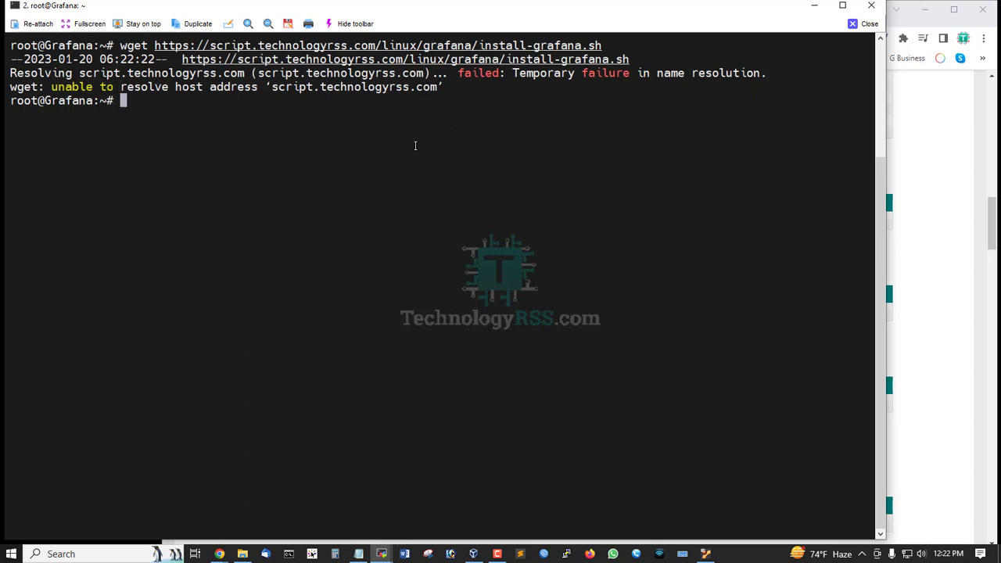
Step: Edit /etc/resolv.conf in vi to add a nameserver so wget can resolve hosts
type("vi /etc/")
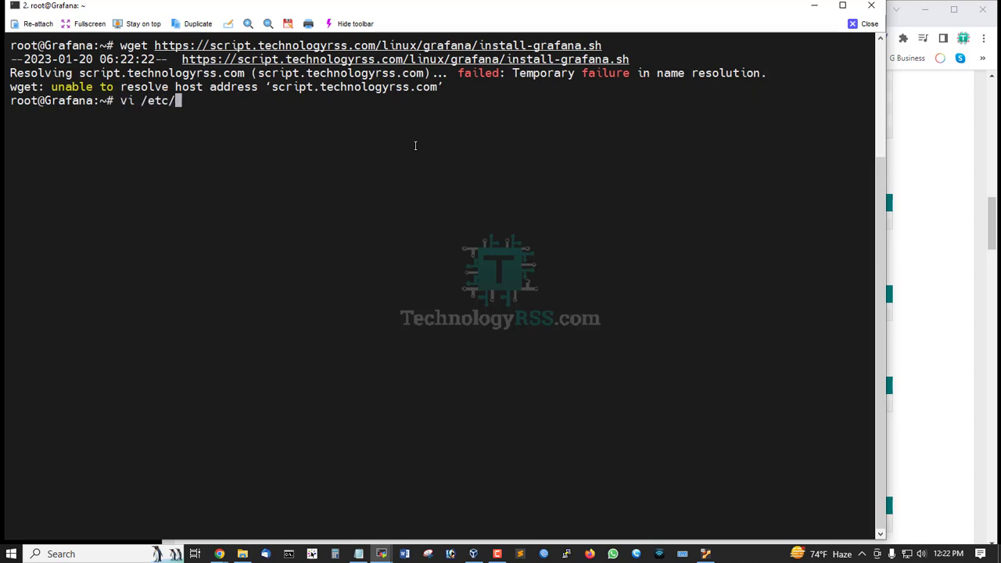
type("resolv.conf")
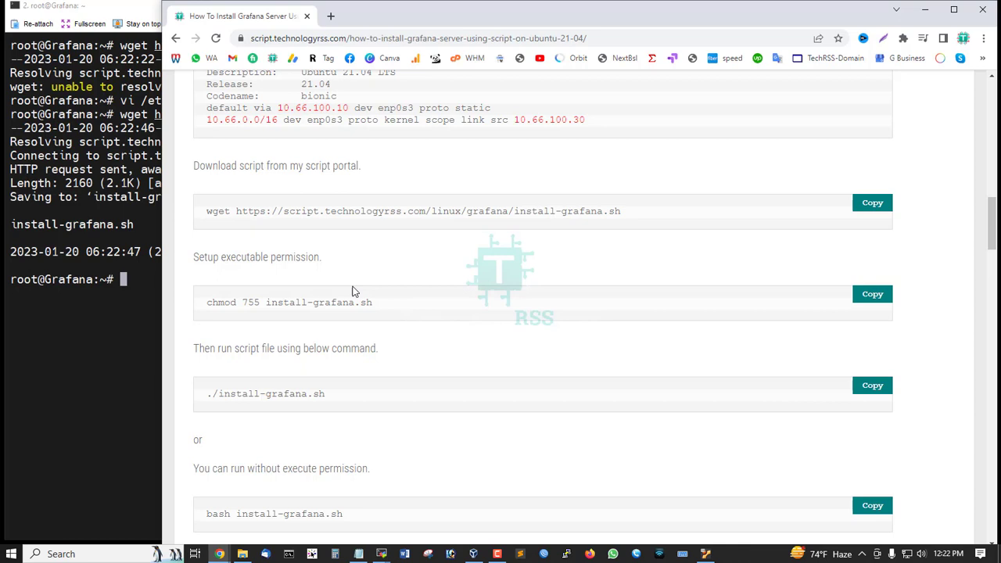
Step: Run chmod 755 install-grafana.sh and launch ./install-grafana.sh from the tutorial commands
double_click(329, 301)
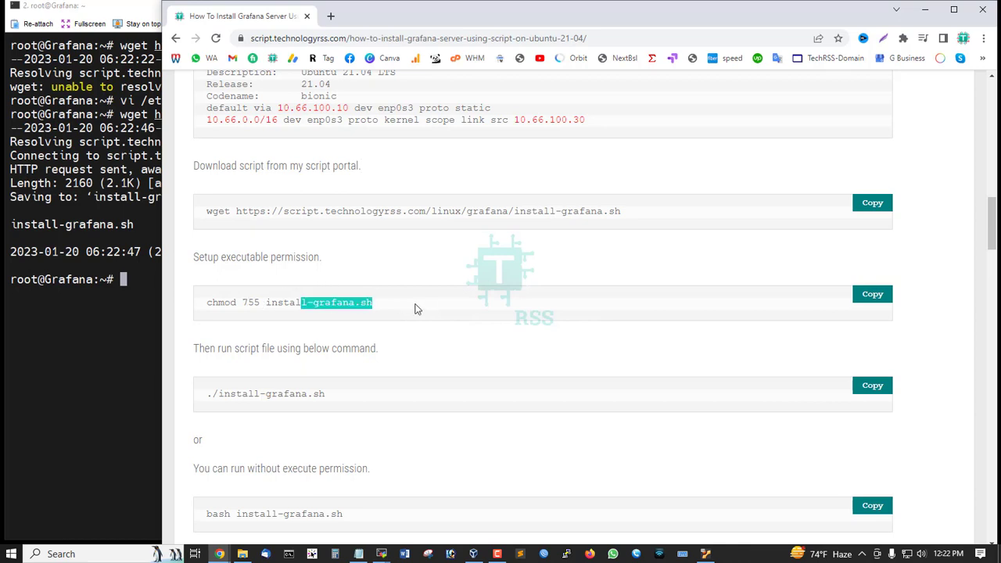
left_click(872, 294)
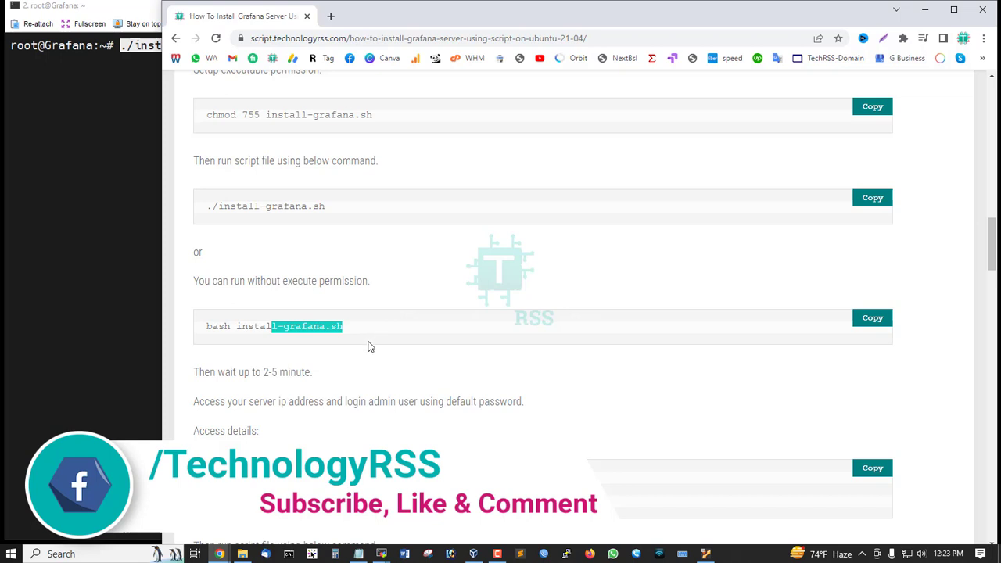
left_click(205, 375)
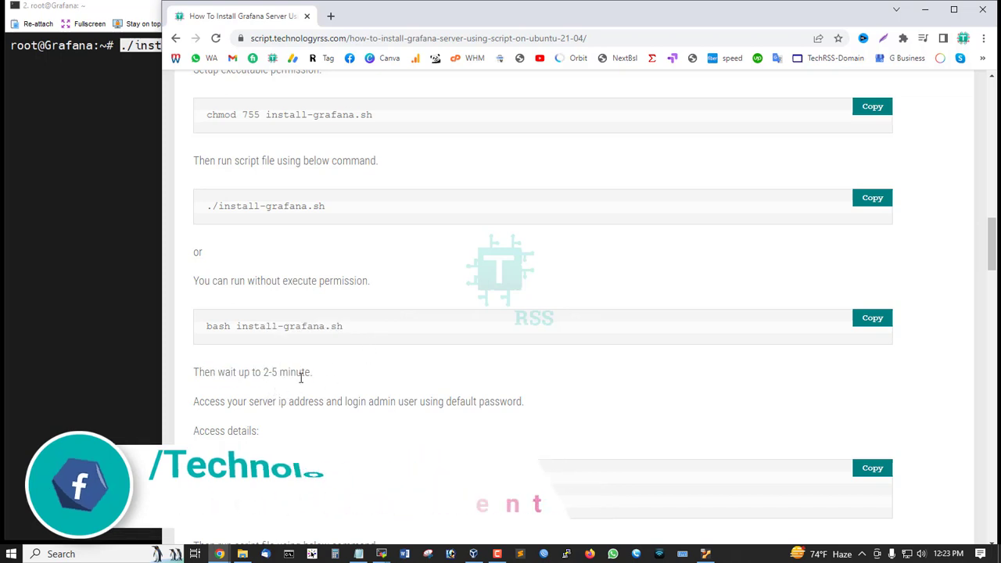
scroll("down", 3)
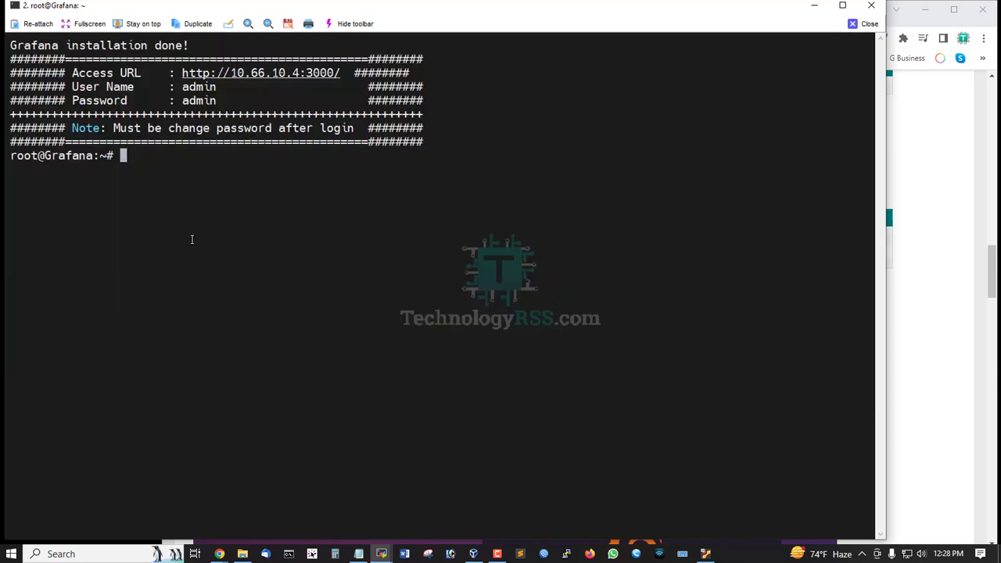
mouse_move(225, 94)
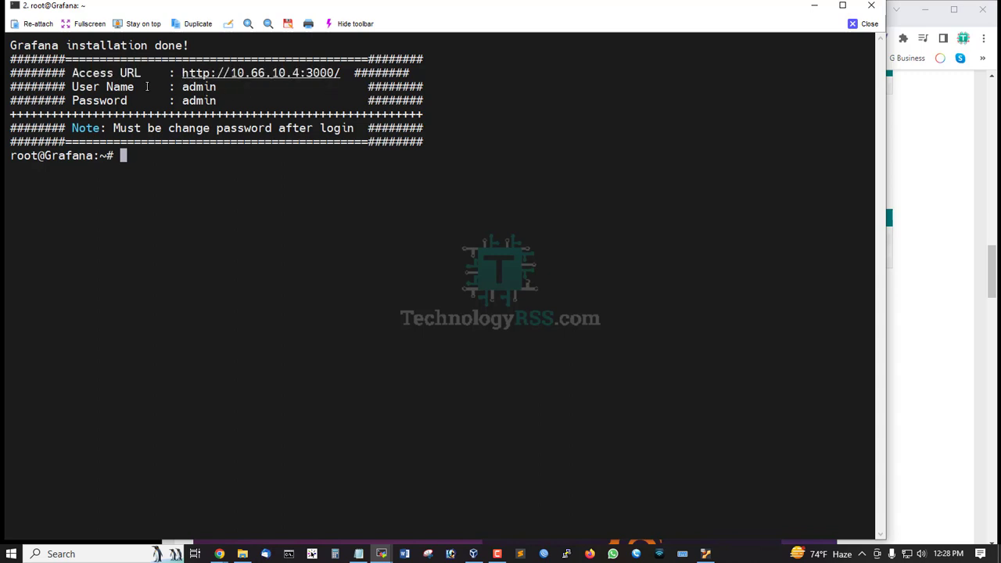
left_click_drag(72, 88, 207, 87)
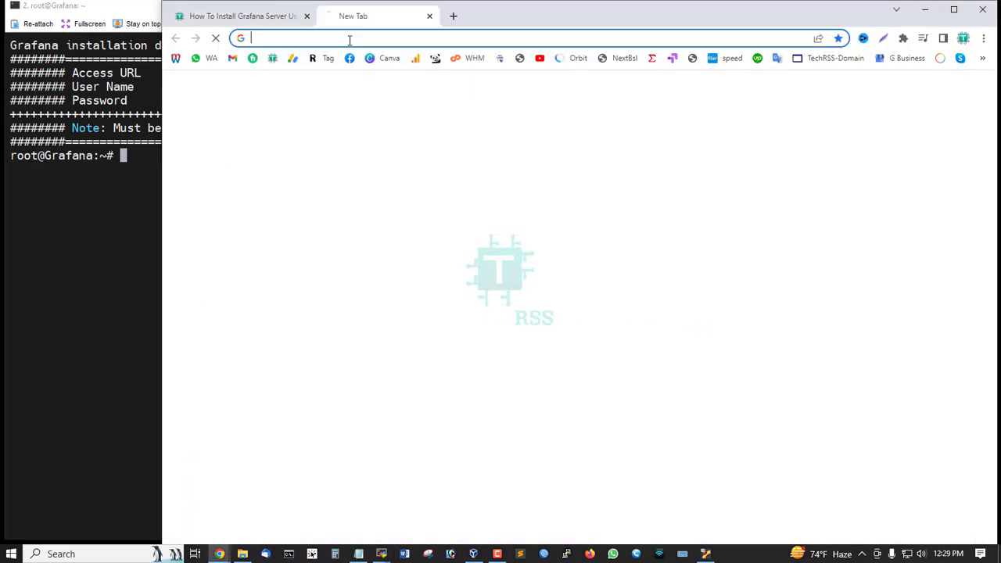
type("10.66.10.4:3000/login")
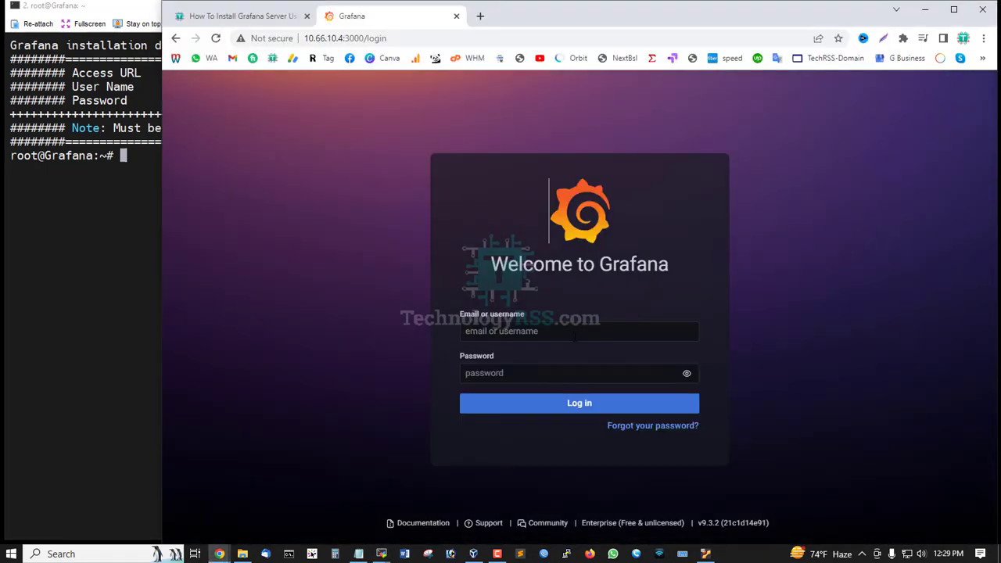
left_click(578, 332)
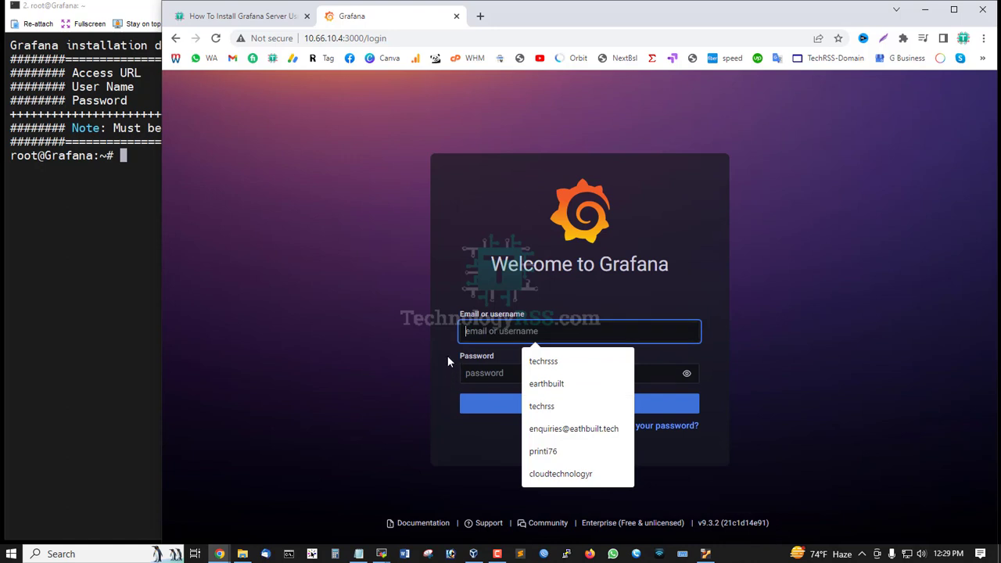
type("s")
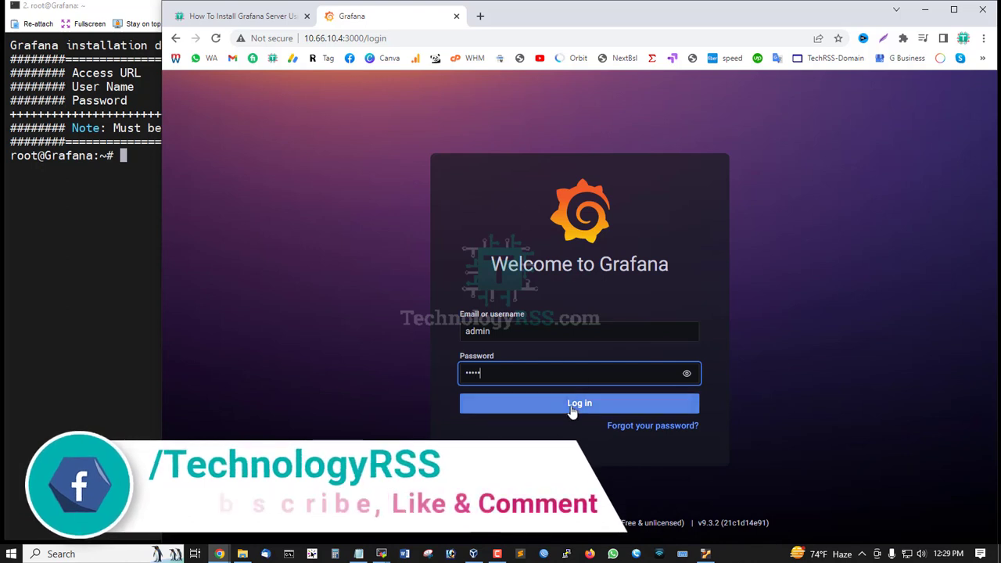
left_click(579, 403)
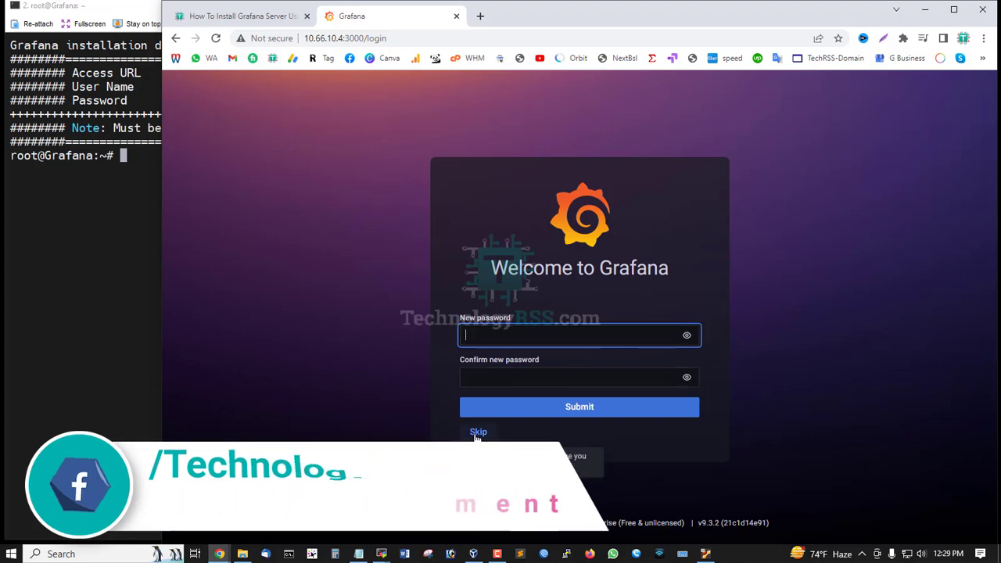
mouse_move(479, 431)
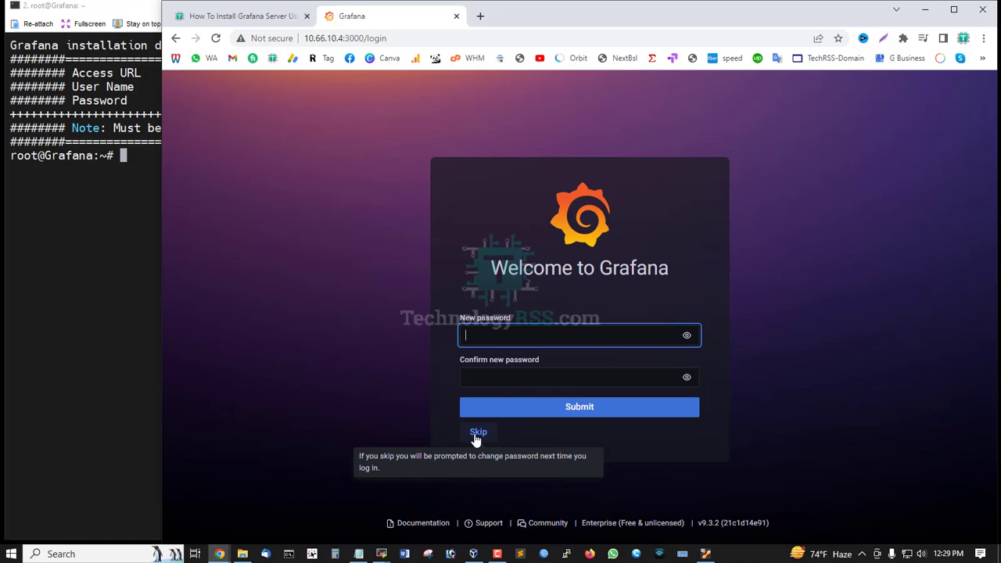
mouse_move(482, 436)
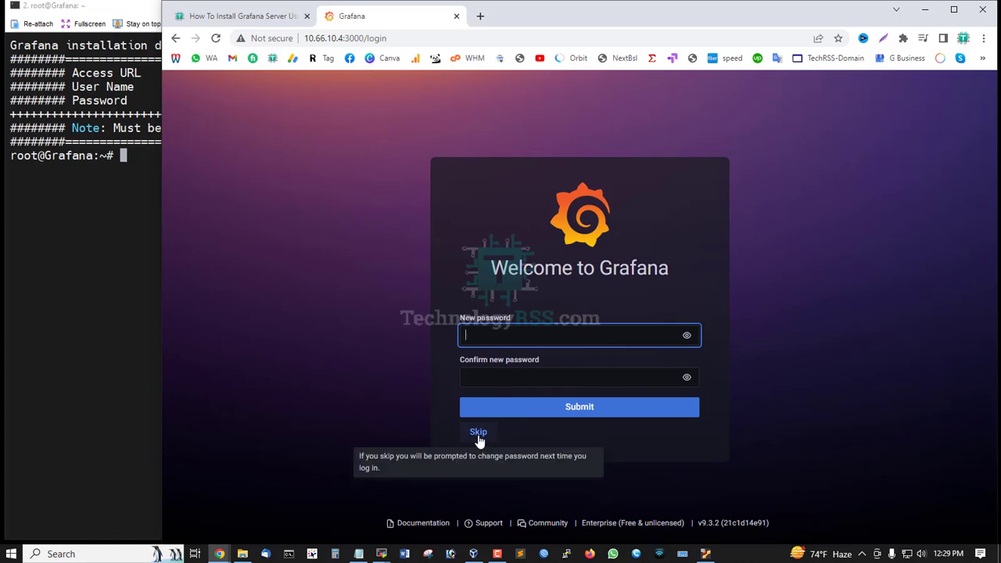
left_click(479, 432)
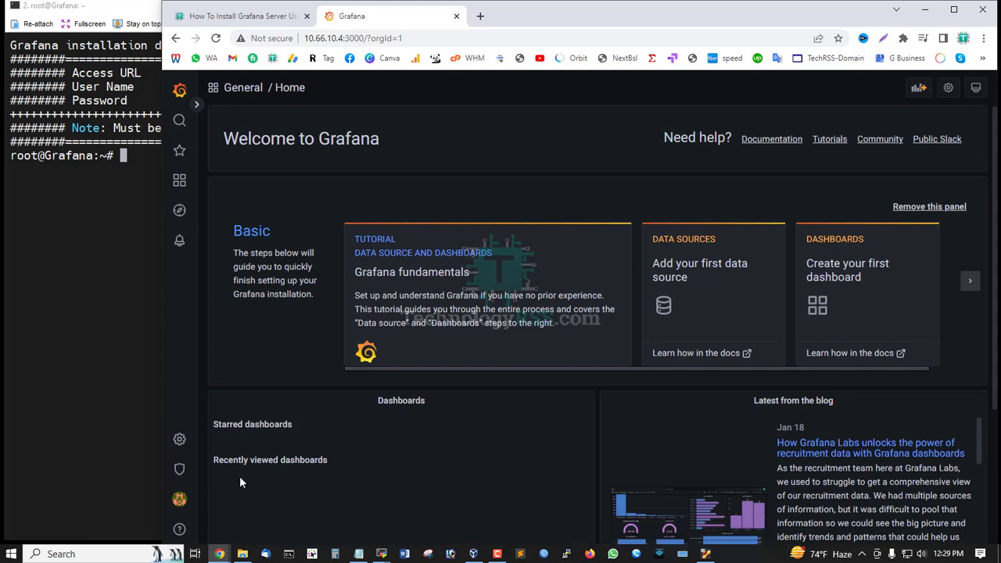
Step: Browse the Configuration and Help menus, then return to the Home dashboard
left_click(178, 438)
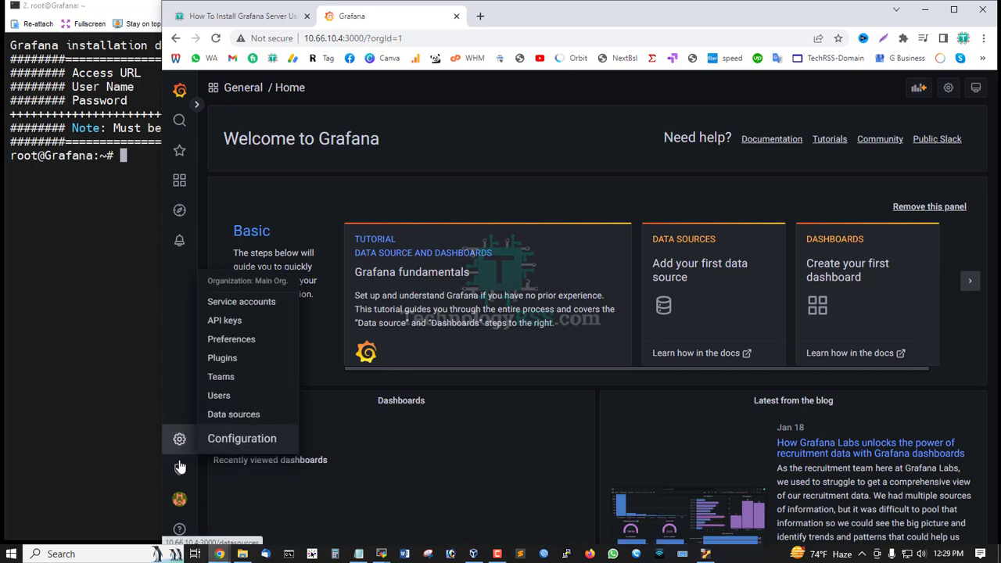
left_click(178, 527)
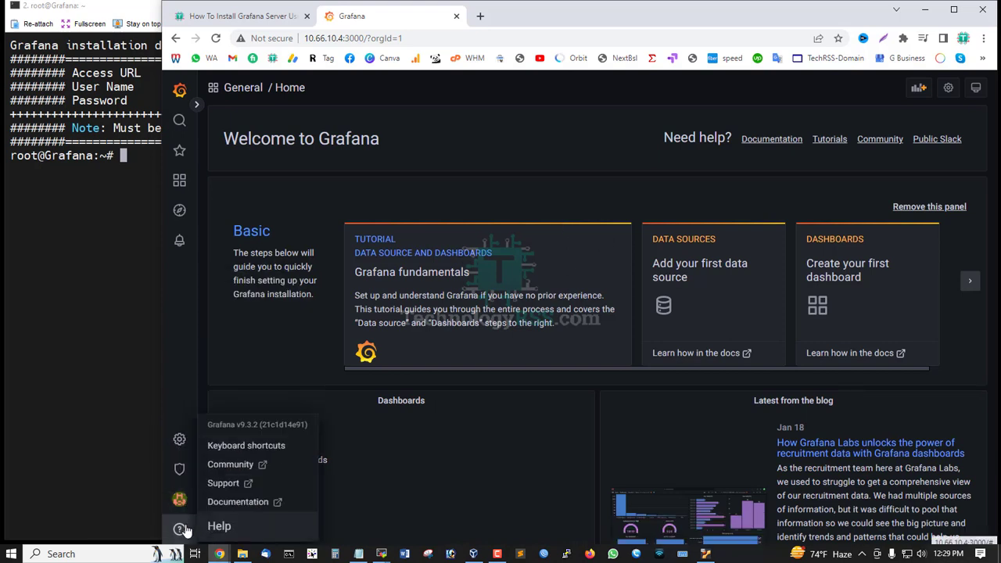
mouse_move(246, 444)
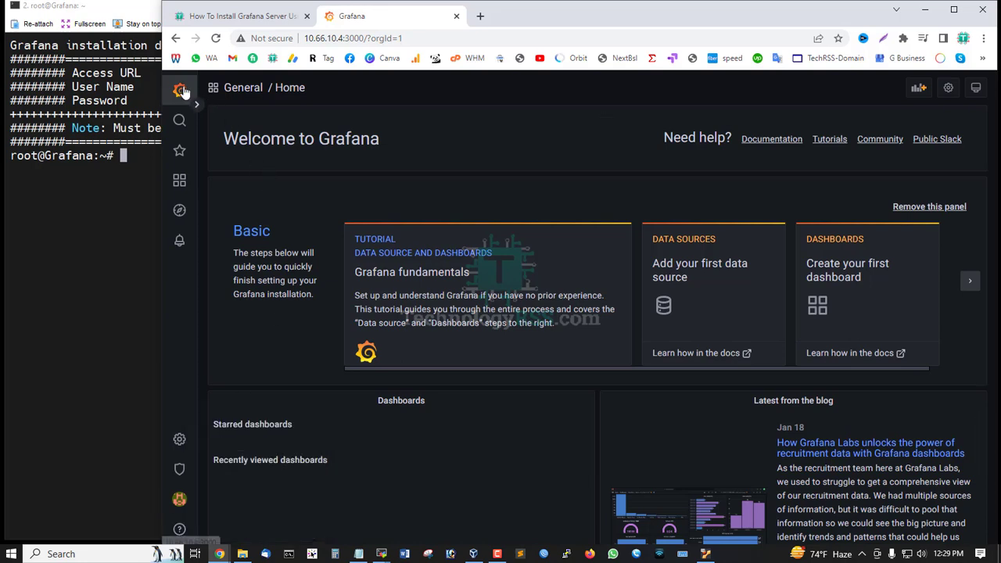
left_click(178, 500)
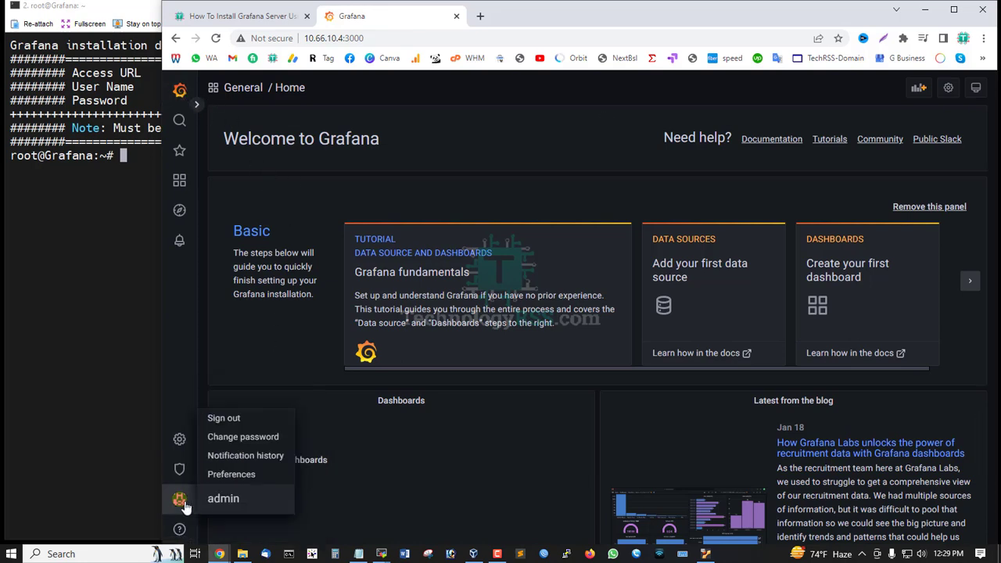
Step: Sign out of the admin account from the profile avatar menu
left_click(179, 438)
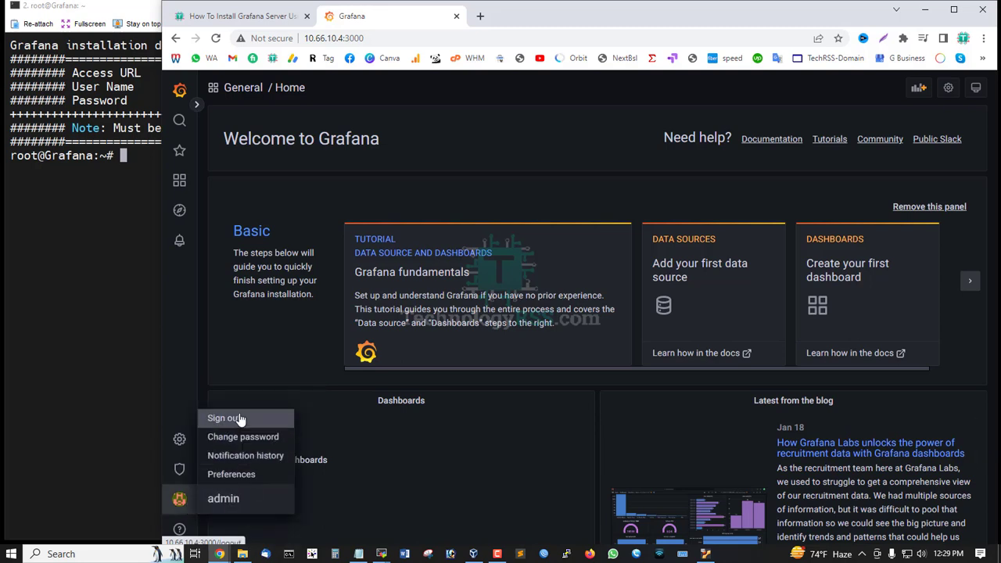
left_click(222, 419)
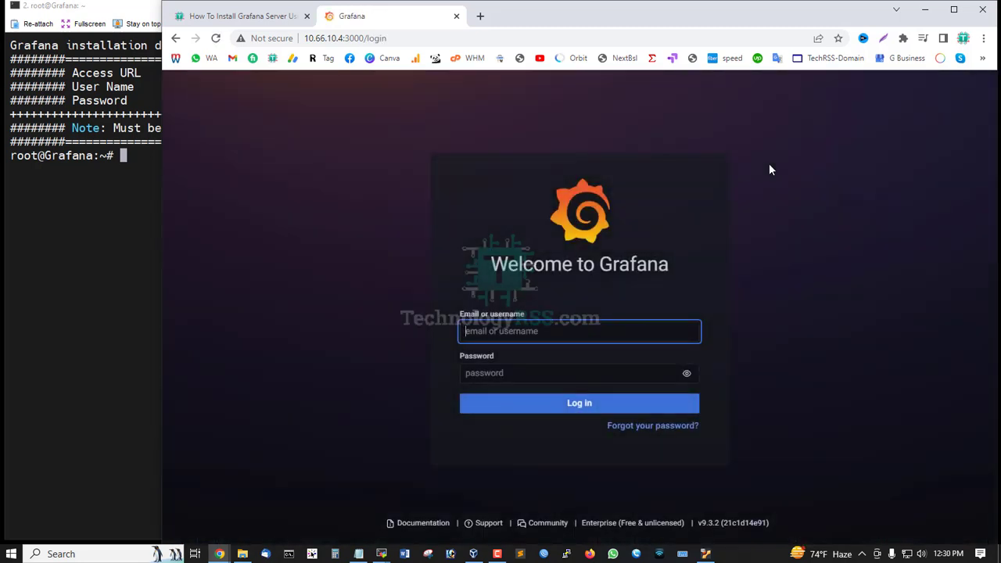